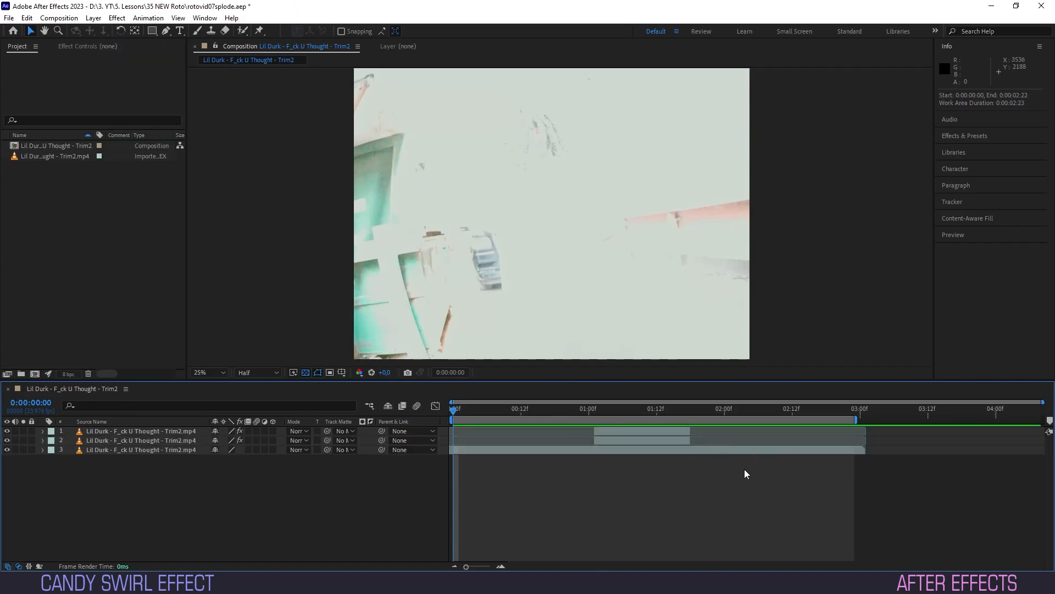
pyautogui.moveTo(668, 446)
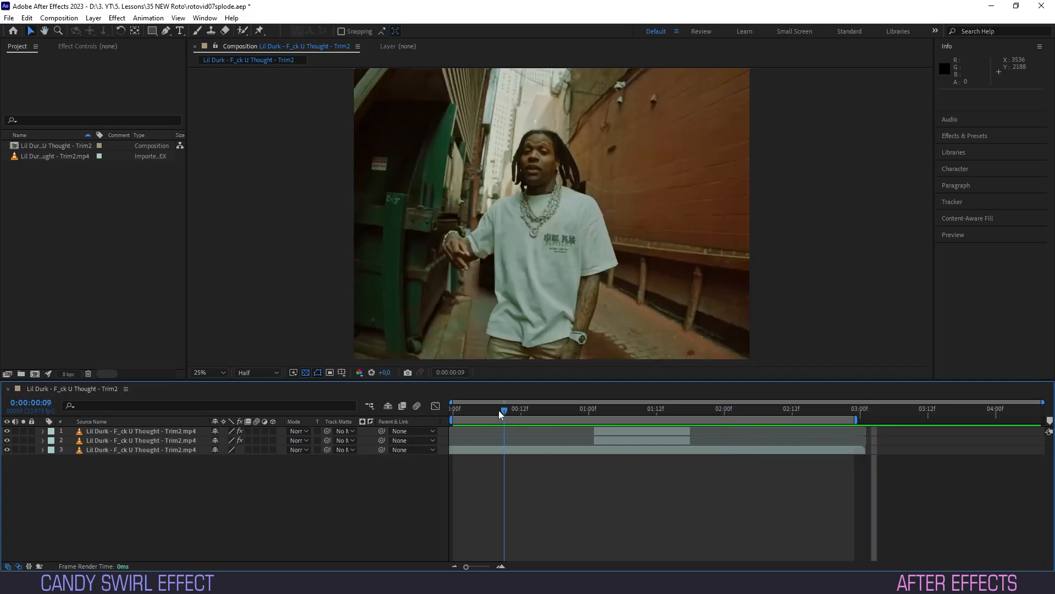
# Step: Apply Motion Tile with output width and height 150 and Mirror Edges enabled
pyautogui.write('motion tile')
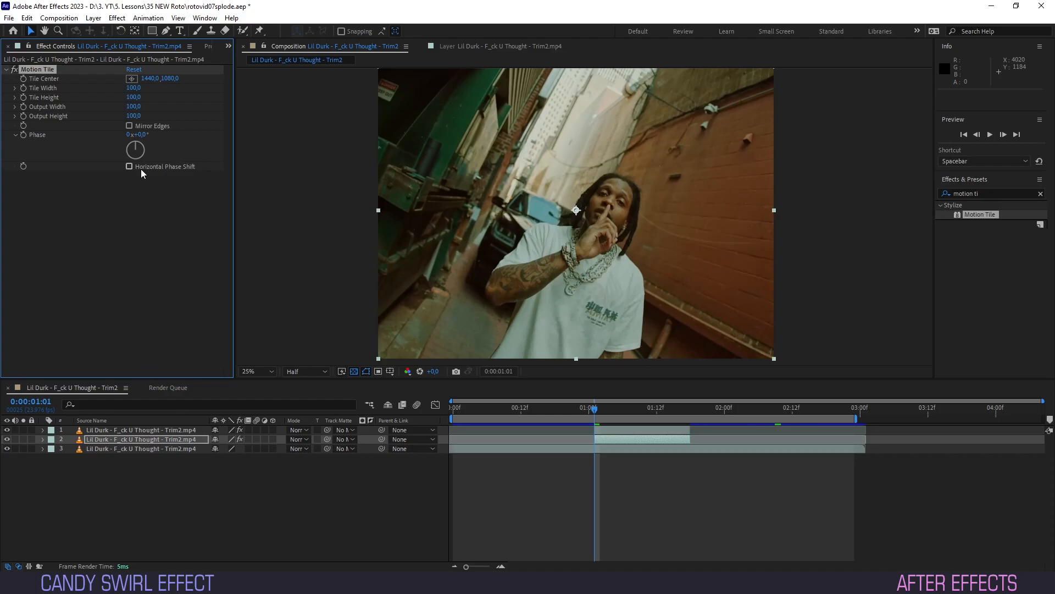
pyautogui.moveTo(133, 107)
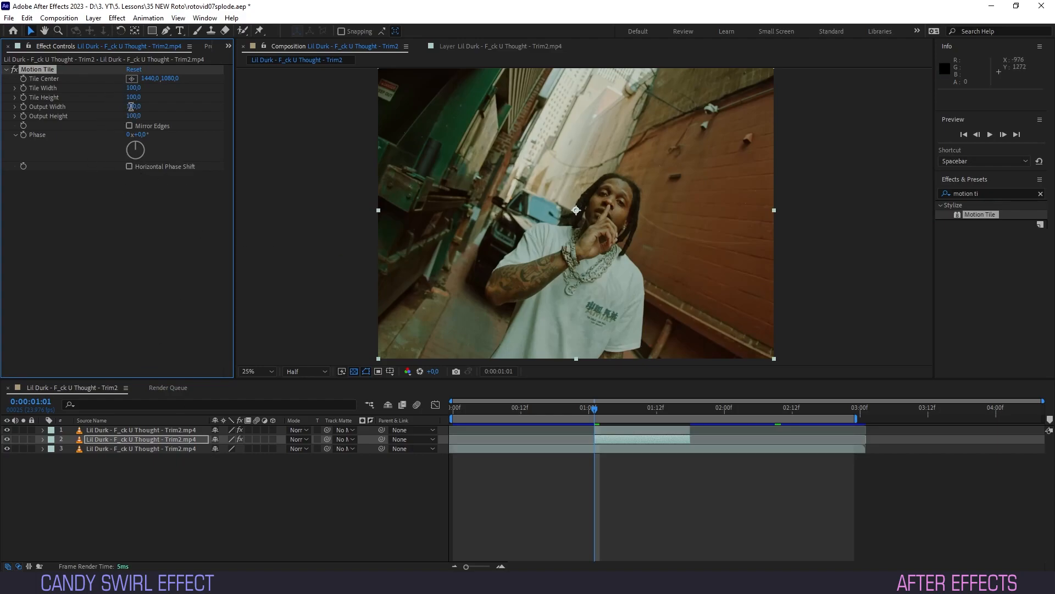
pyautogui.write('15')
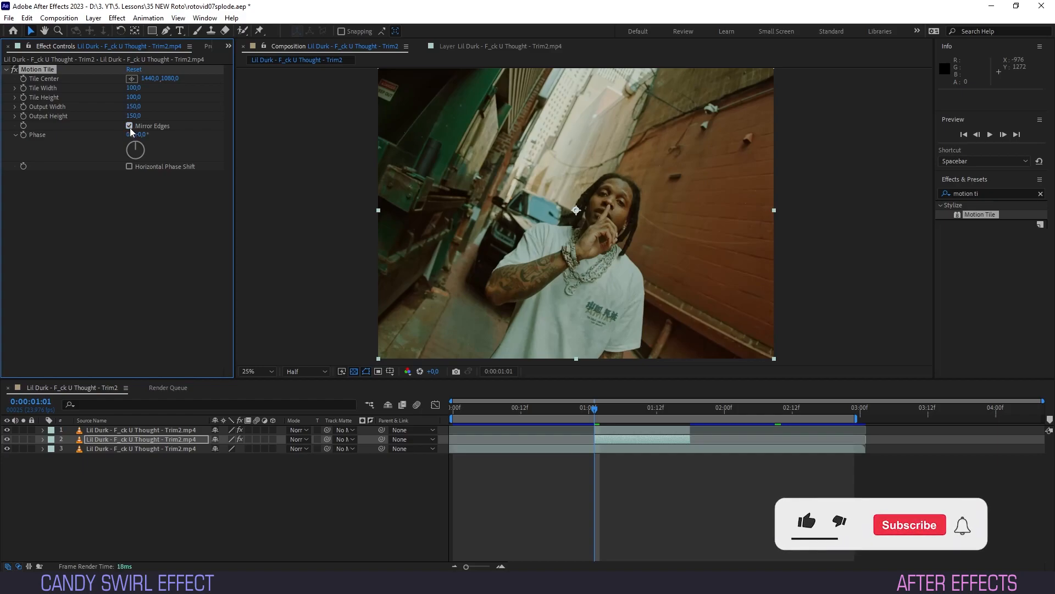
pyautogui.click(909, 524)
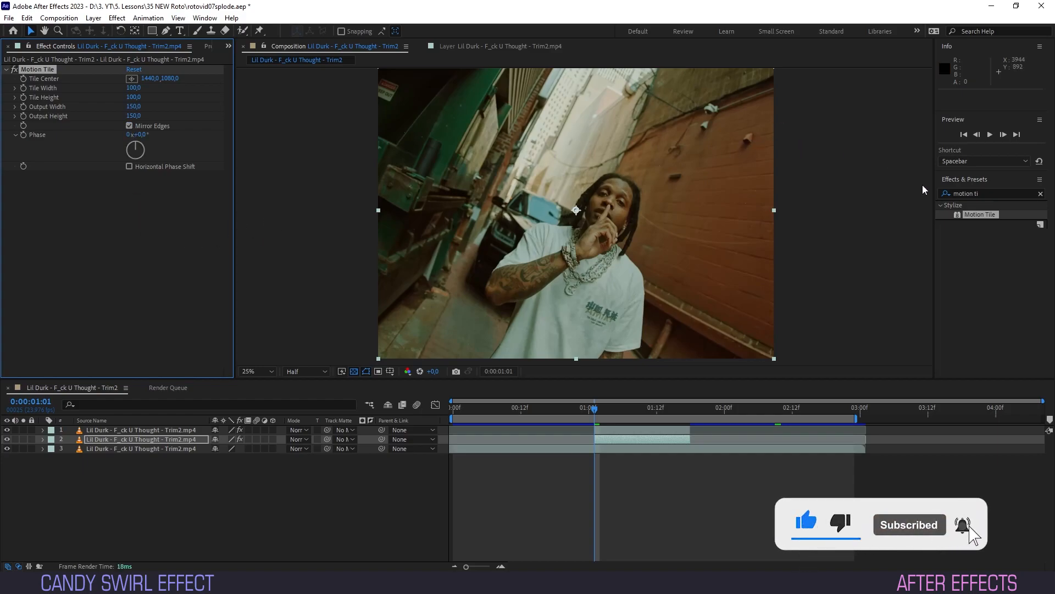
# Step: Apply Twirl, keyframe Angle 65° with Radius 60 at 1:01 and Angle 0° at 1:18
pyautogui.write('twirl')
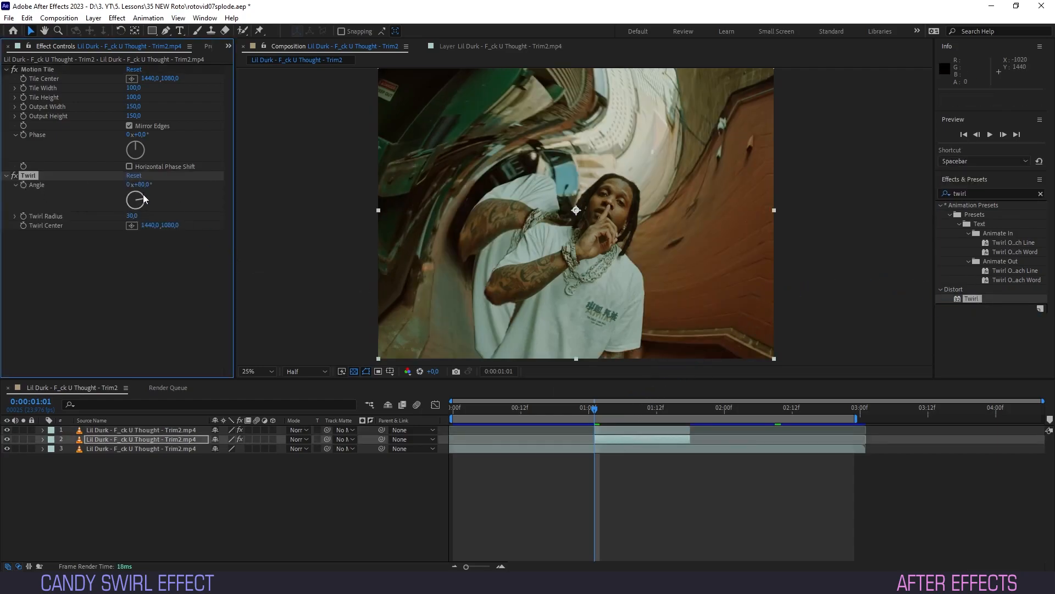
pyautogui.moveTo(140, 184); pyautogui.dragTo(143, 180)
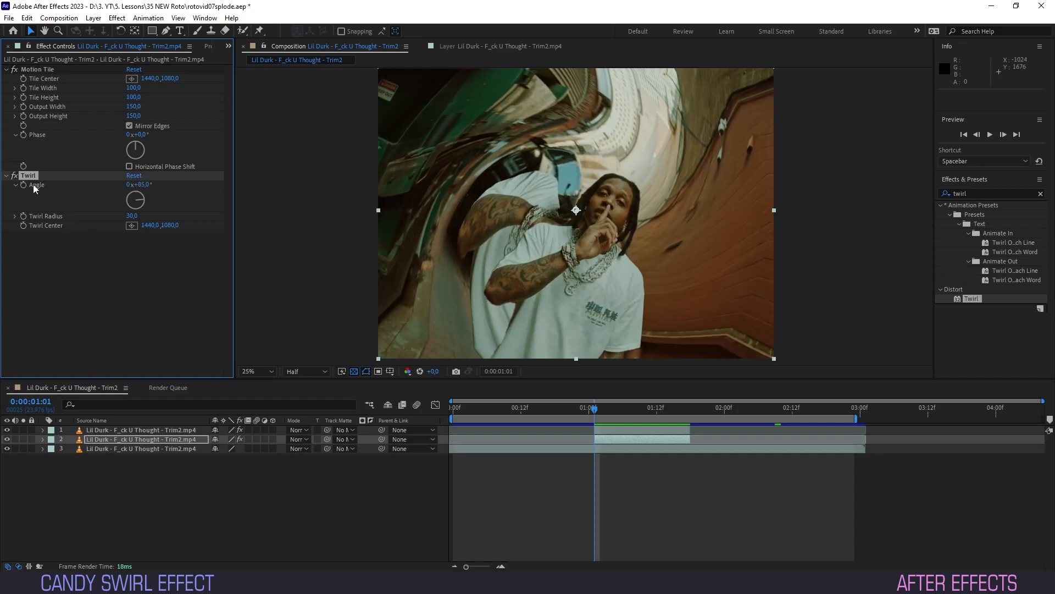
pyautogui.moveTo(677, 413)
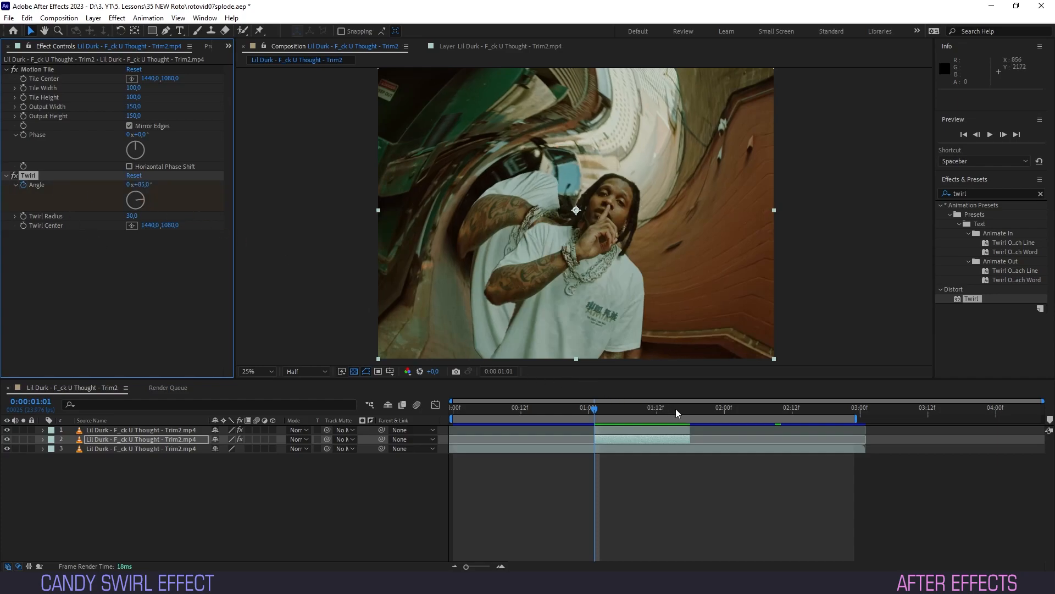
pyautogui.click(690, 407)
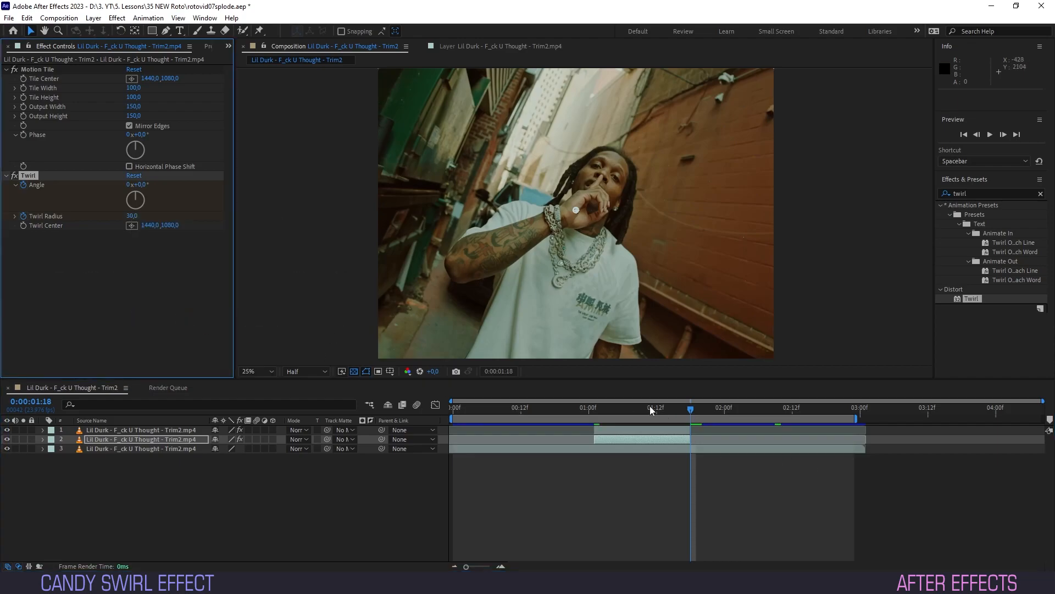
pyautogui.moveTo(686, 409); pyautogui.dragTo(628, 409)
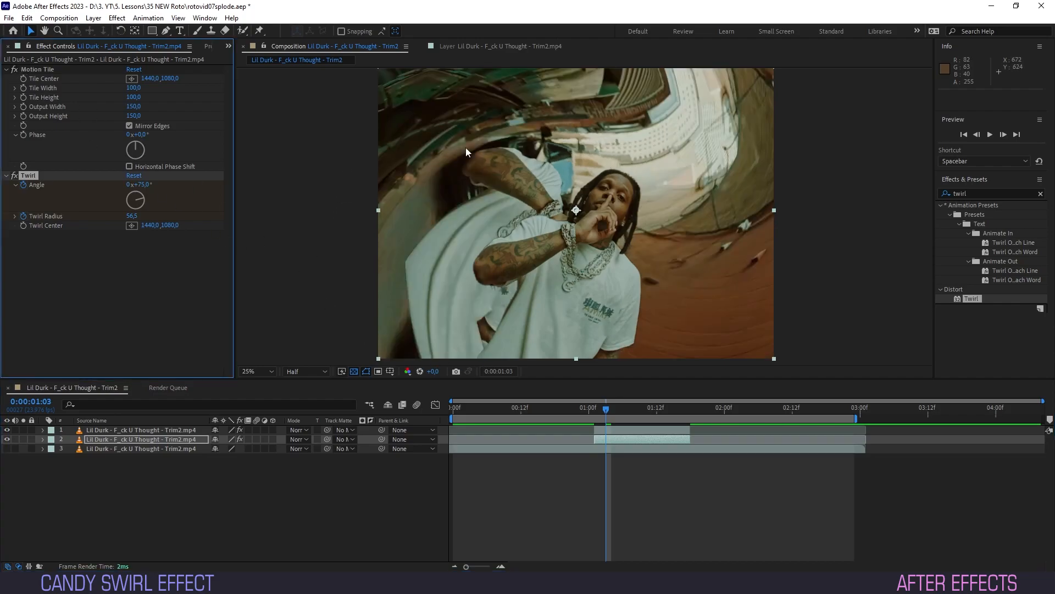
pyautogui.moveTo(254, 282)
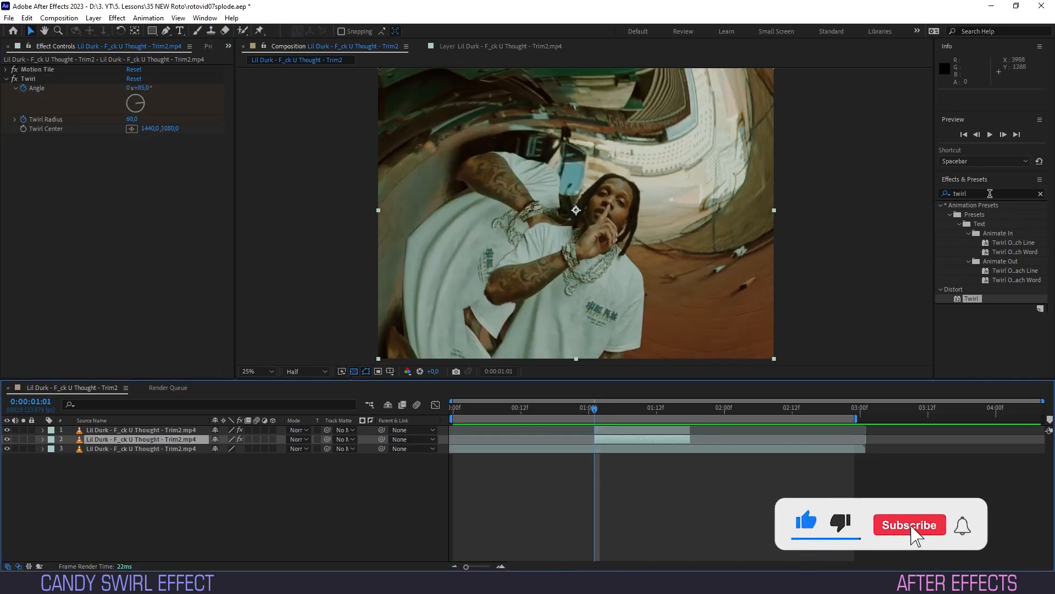
# Step: Apply CC Lens to bulge the twirled footage outward
pyautogui.write('cc le')
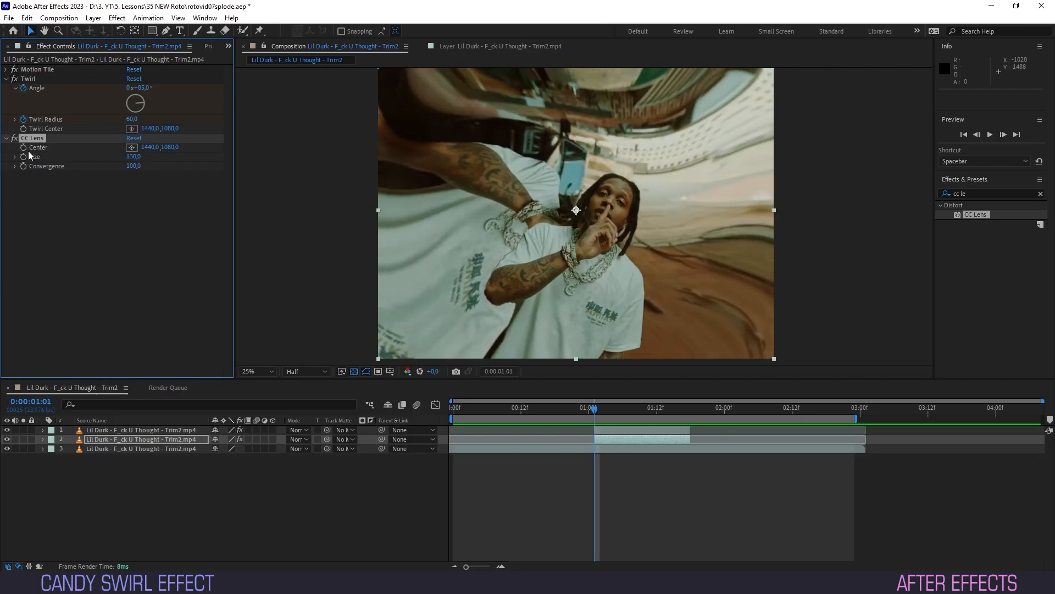
pyautogui.moveTo(678, 415)
pyautogui.write('turbu')
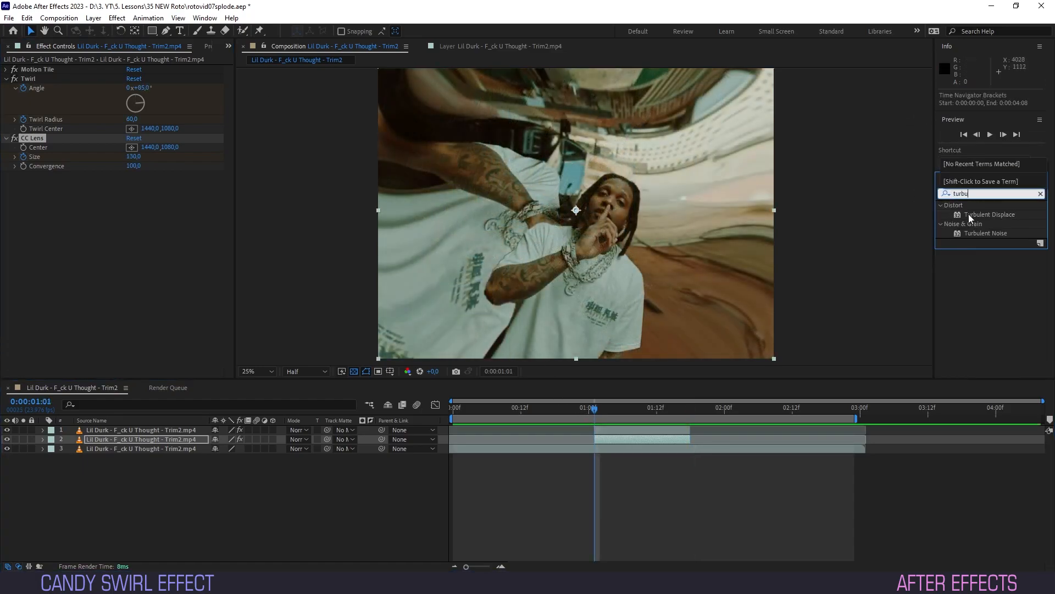
# Step: Apply Turbulent Displace at amount 140 above Twirl and CC Lens, with CC Lens size 150
pyautogui.doubleClick(990, 214)
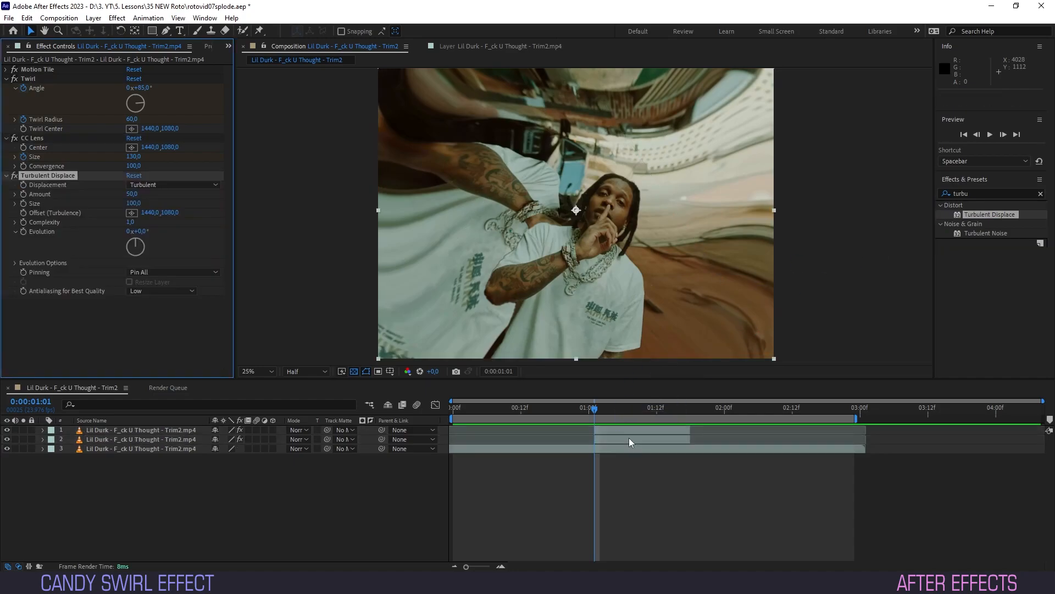
pyautogui.click(141, 439)
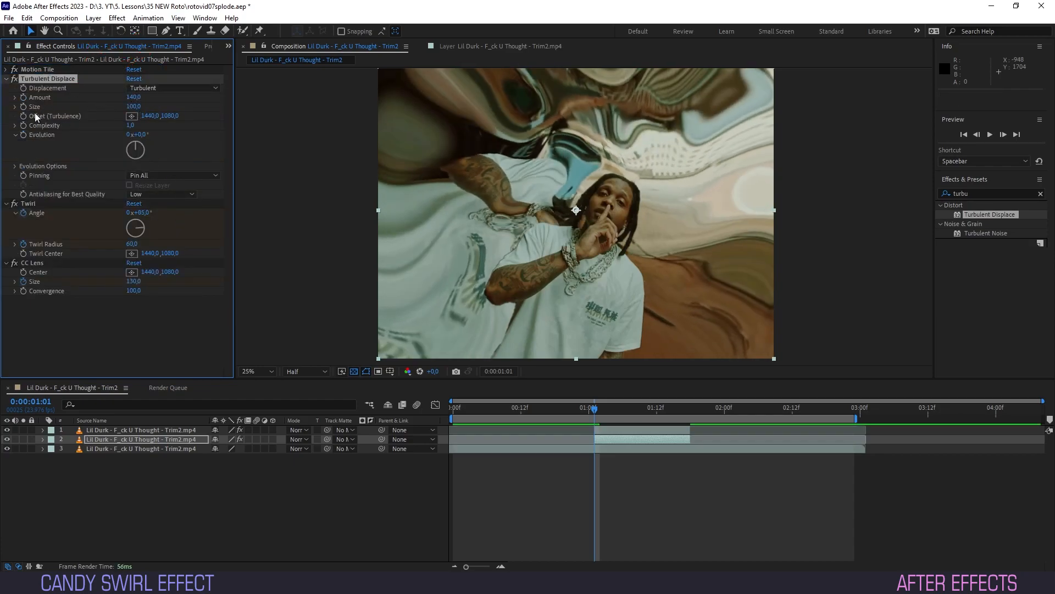
pyautogui.click(690, 409)
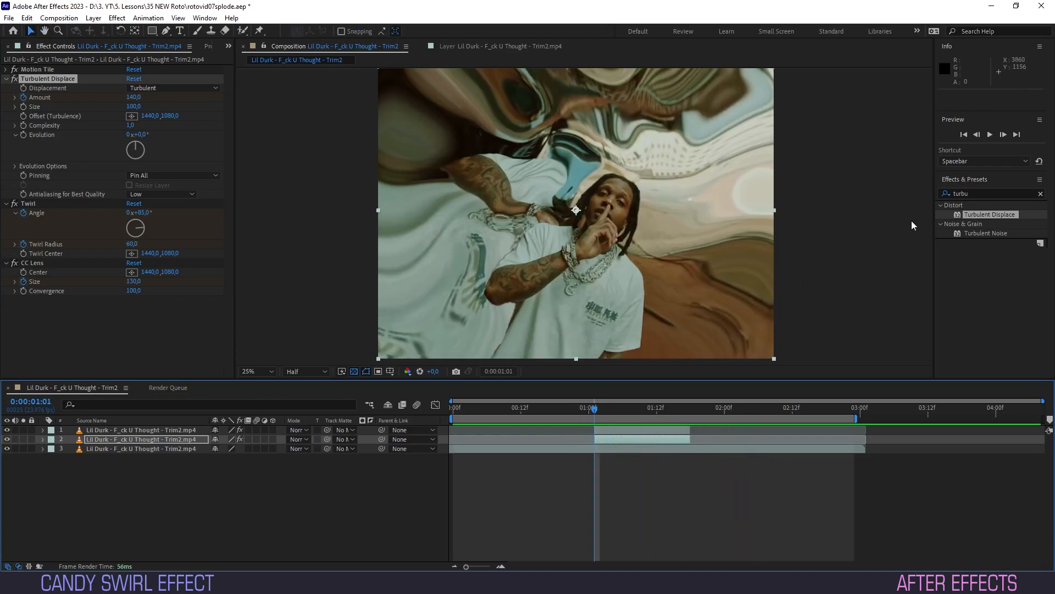
# Step: Apply Stylize > Glow with a Glow Threshold of 40%
pyautogui.write('glow')
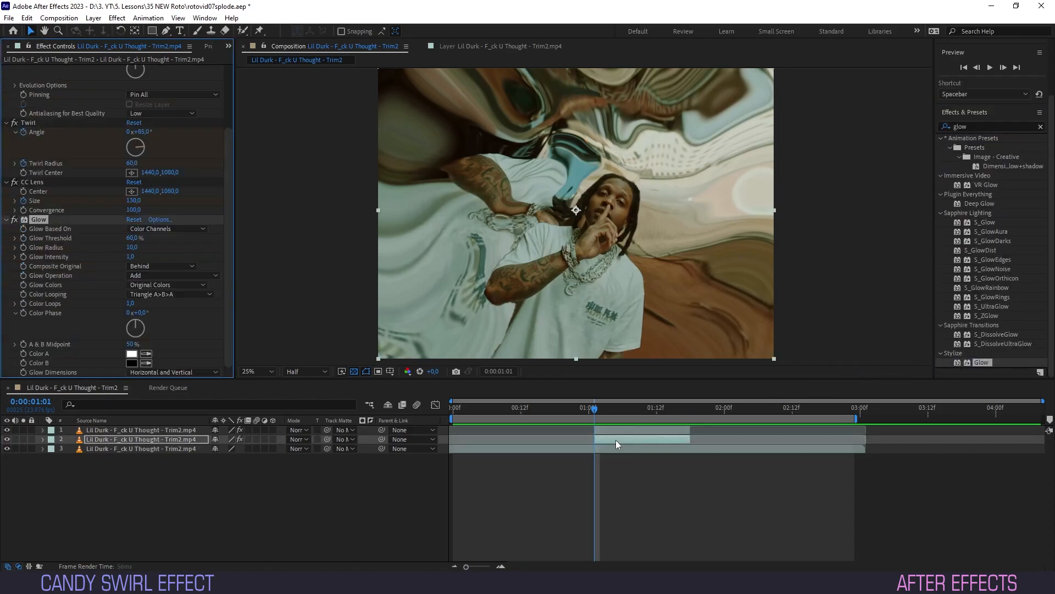
pyautogui.write('40')
pyautogui.write('hls')
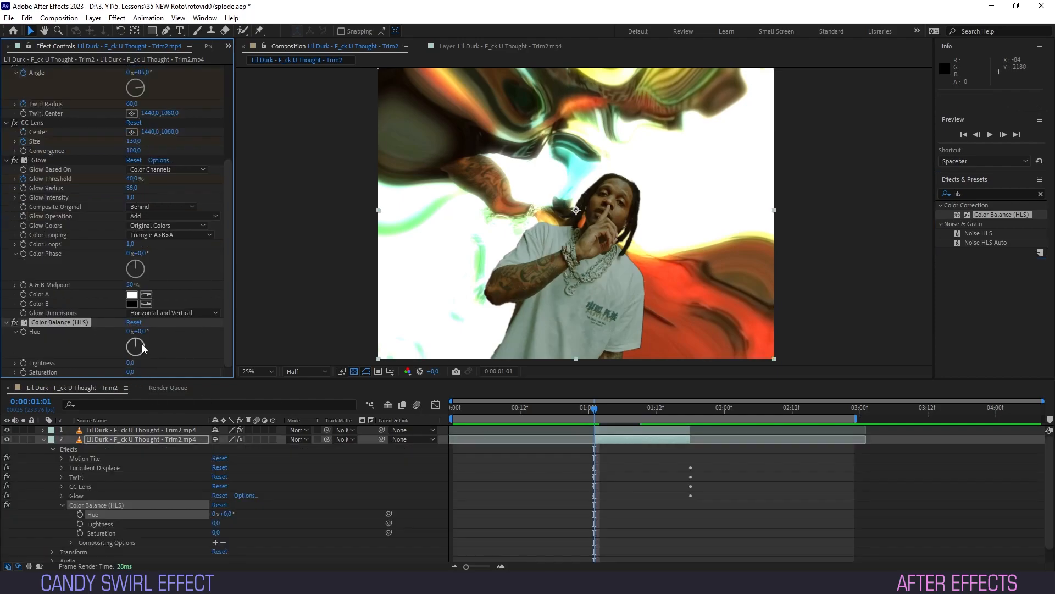
# Step: Apply Color Balance (HLS) and shift Hue toward a golden tint, keyframing lens size and glow threshold
pyautogui.moveTo(134, 347); pyautogui.dragTo(134, 353)
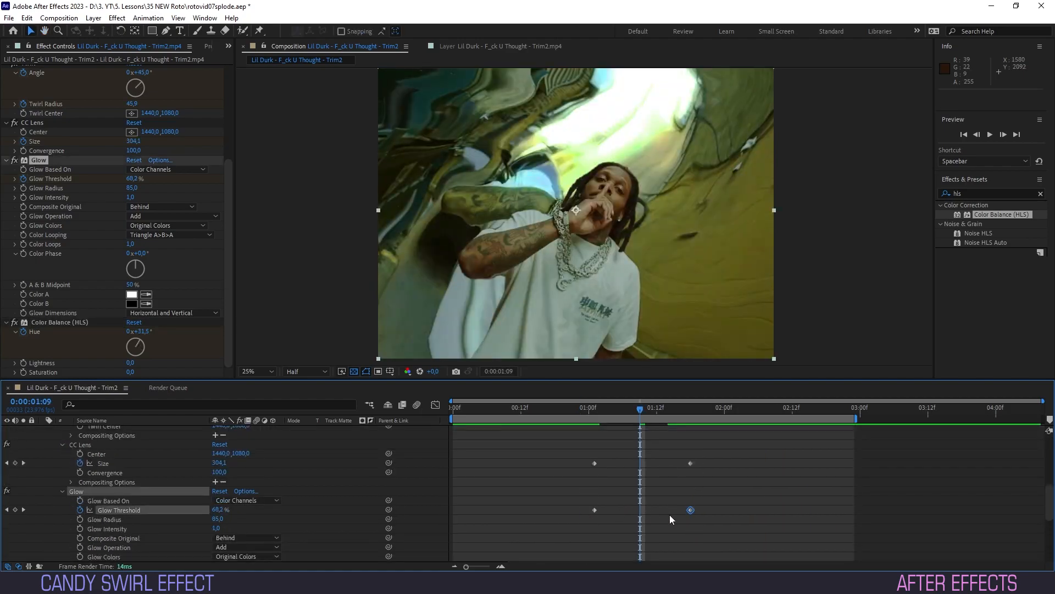
pyautogui.scroll(3)
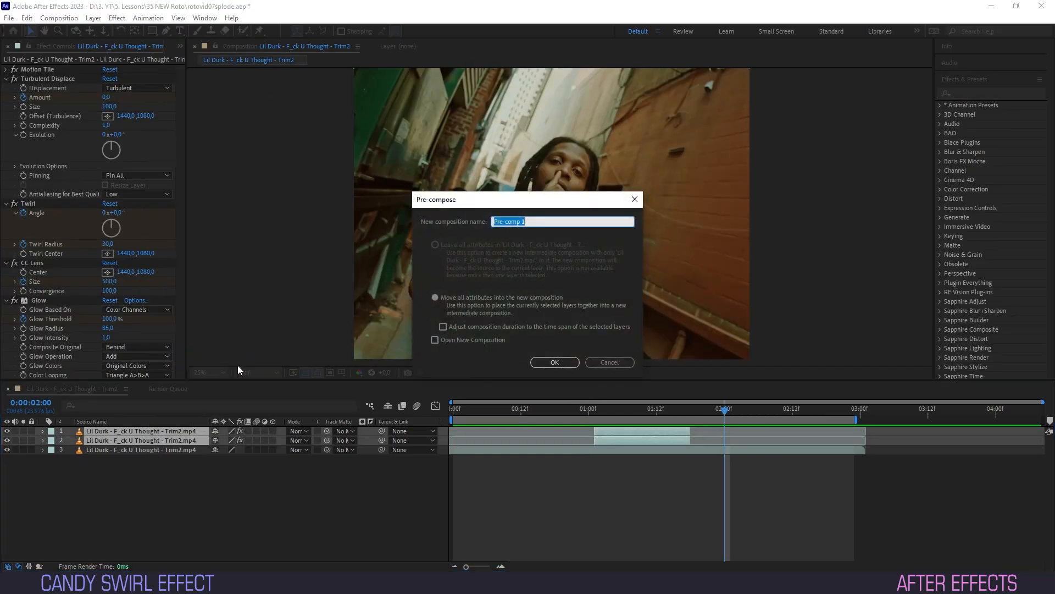
# Step: Confirm Pre-comp 1, apply RSMB at Blur Amount 0.50, and preview from the start
pyautogui.click(554, 361)
pyautogui.write('rsmb')
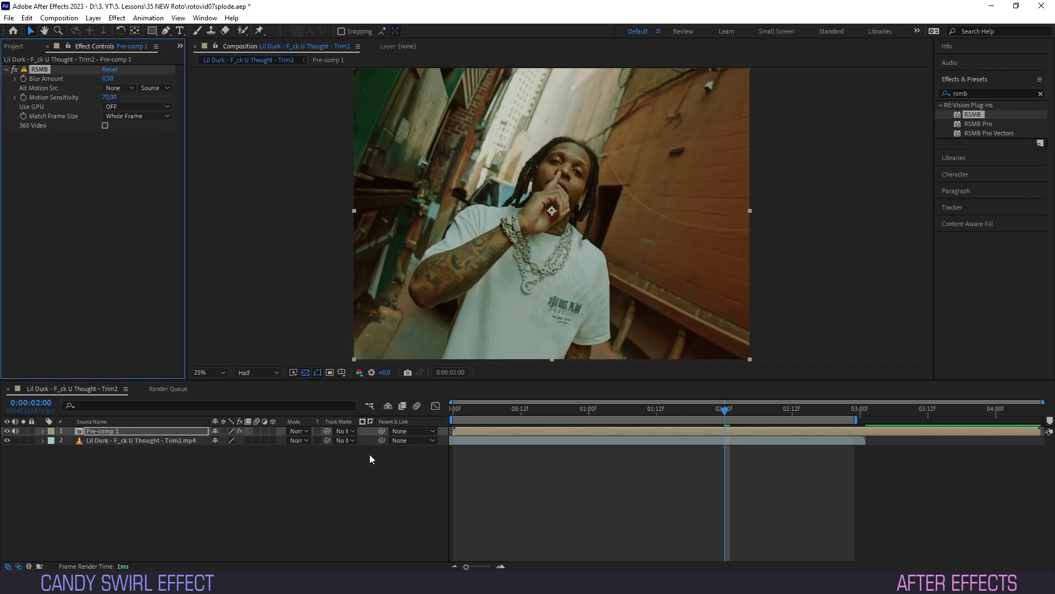
pyautogui.moveTo(212, 352)
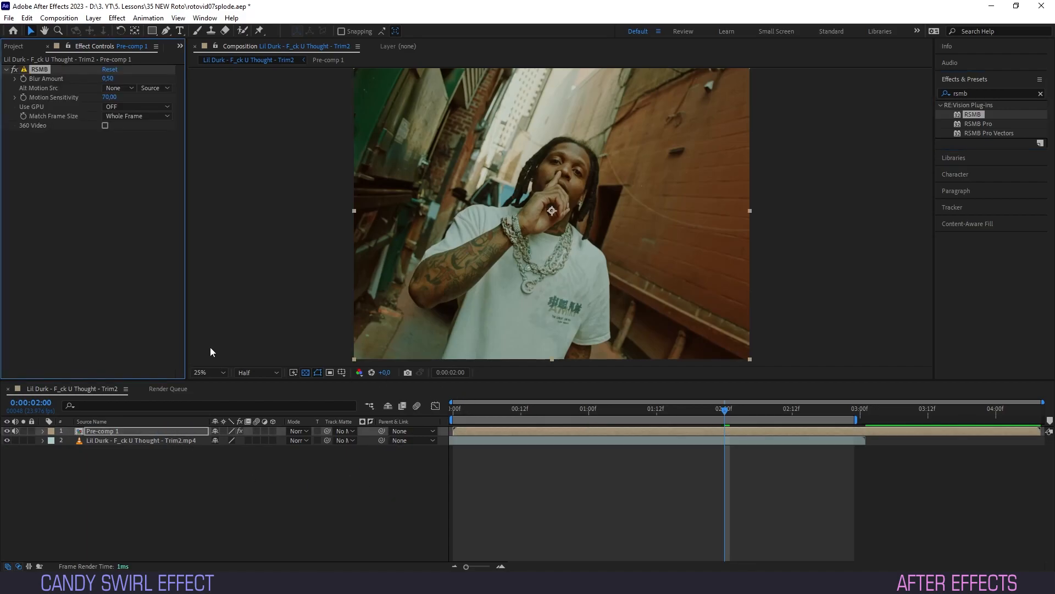
pyautogui.moveTo(102, 86)
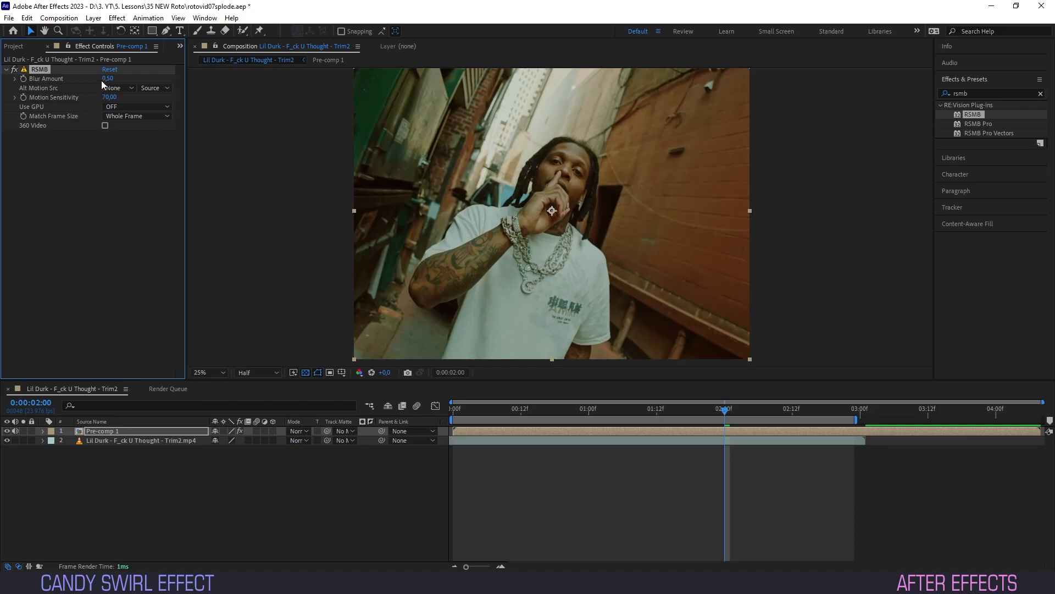
pyautogui.click(108, 80)
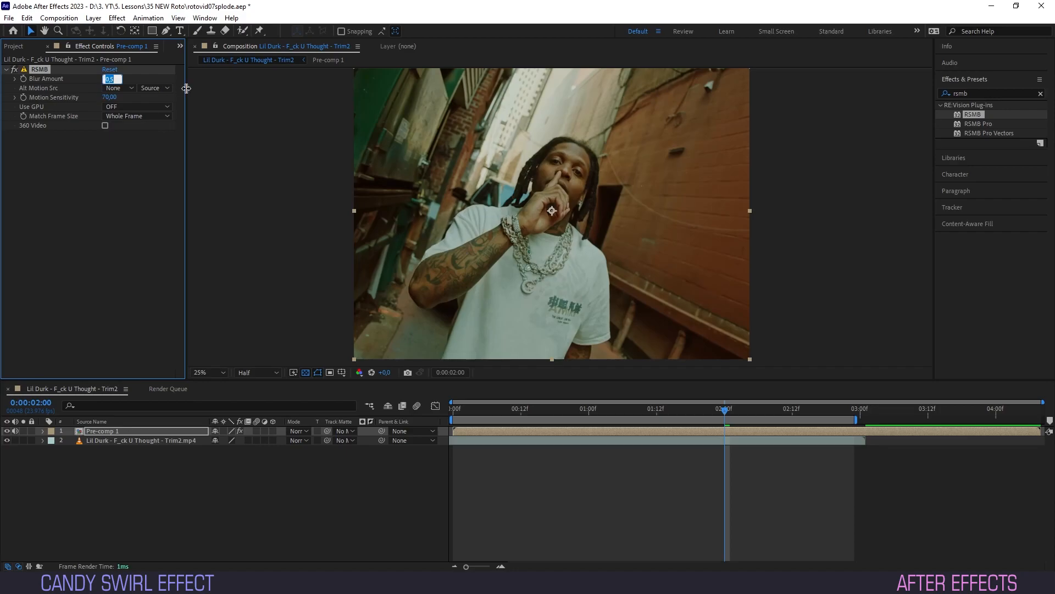
pyautogui.click(498, 409)
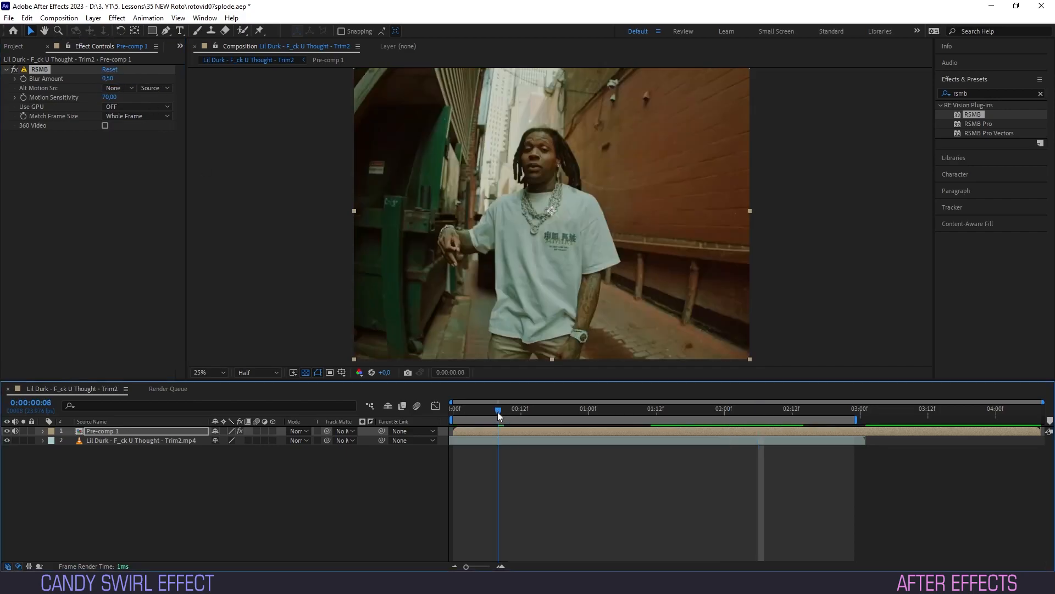
pyautogui.click(633, 407)
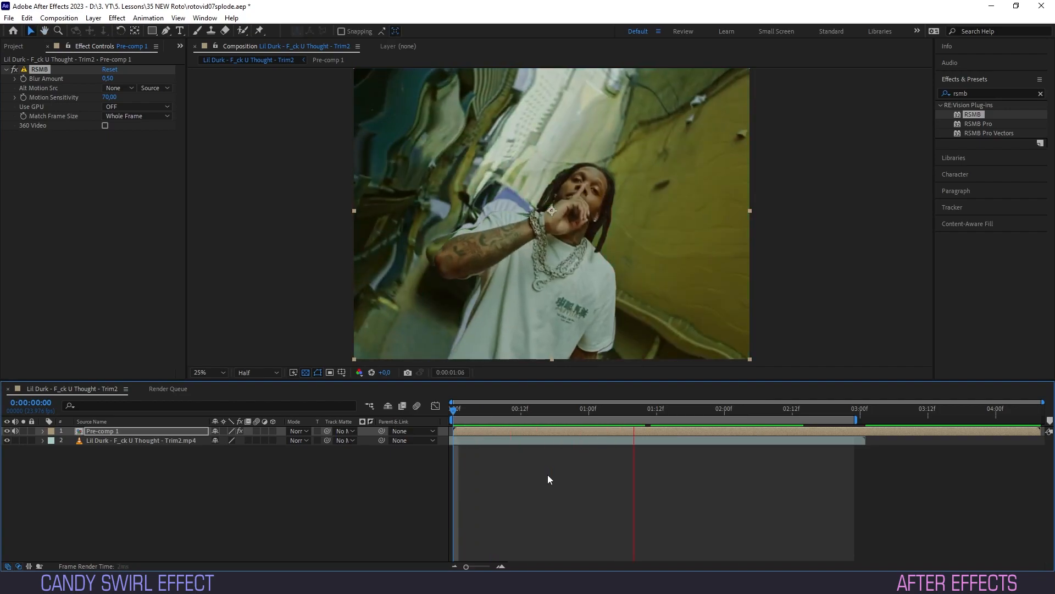